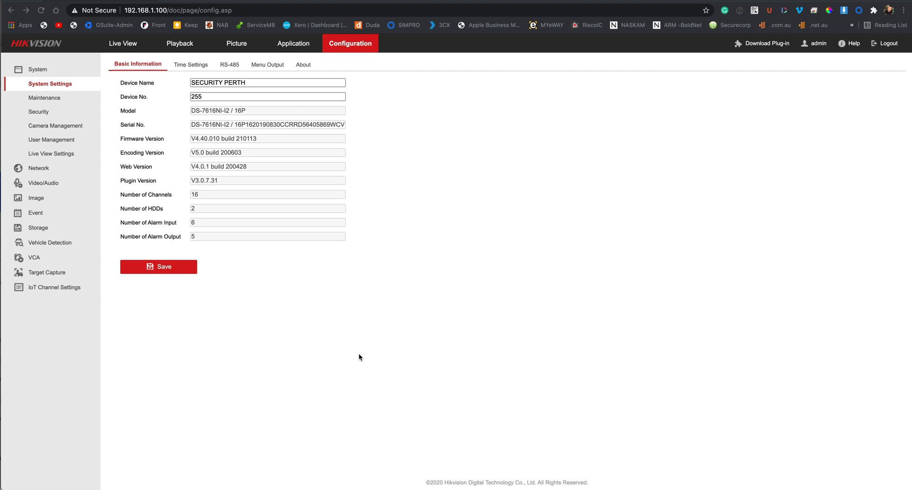
pyautogui.moveTo(436, 232)
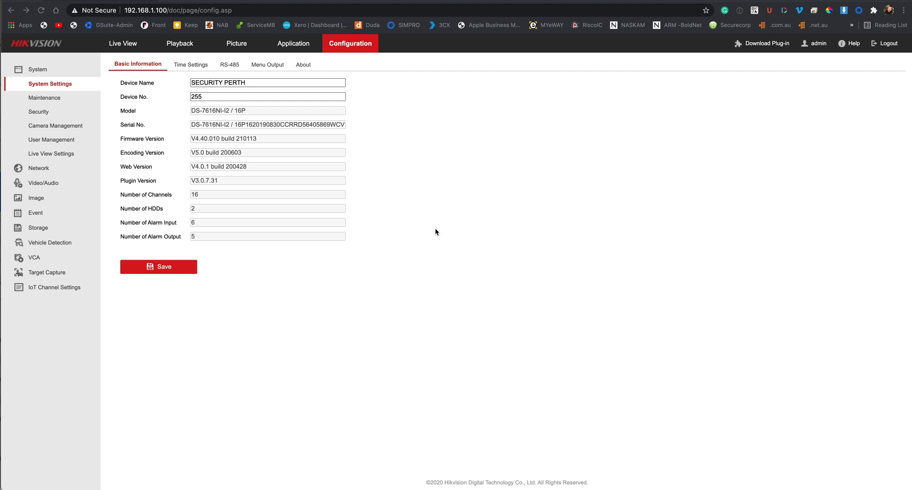
pyautogui.moveTo(107, 185)
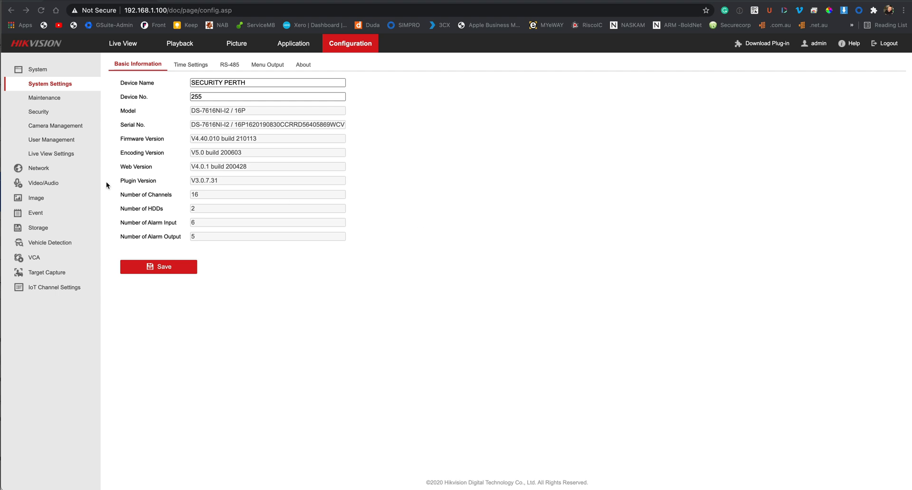
pyautogui.moveTo(152, 126)
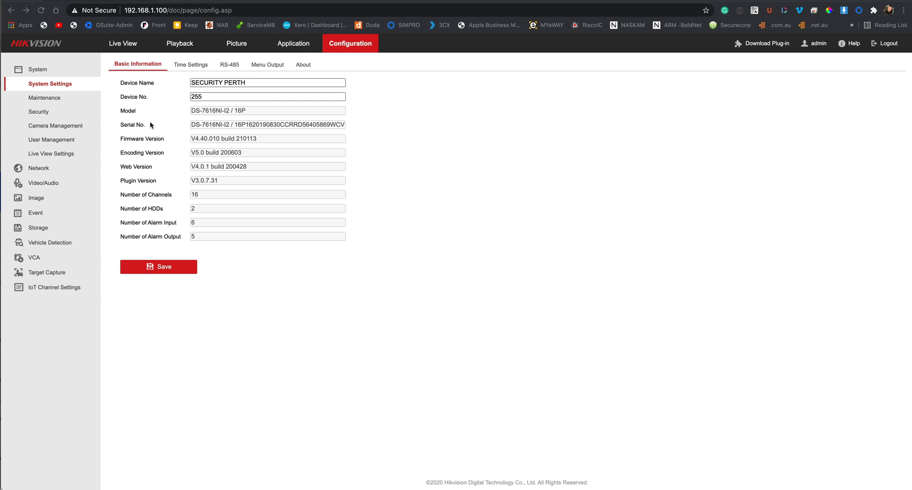
pyautogui.moveTo(344, 261)
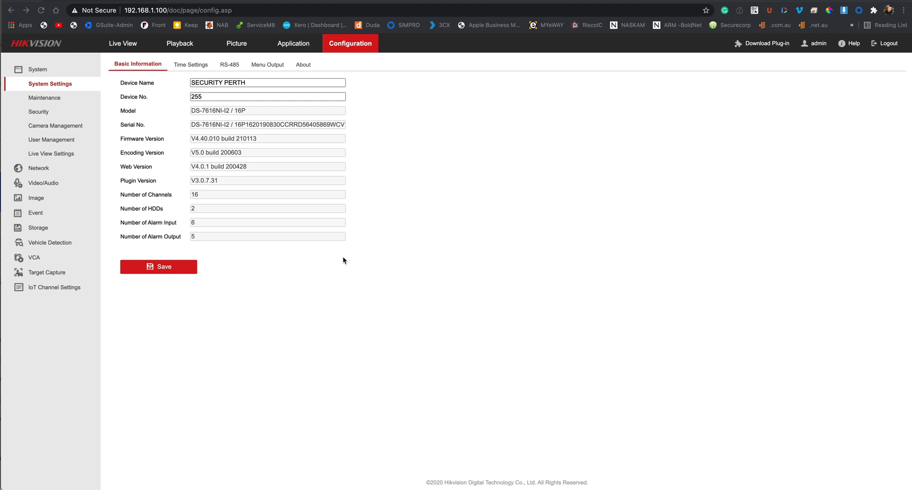
pyautogui.moveTo(279, 221)
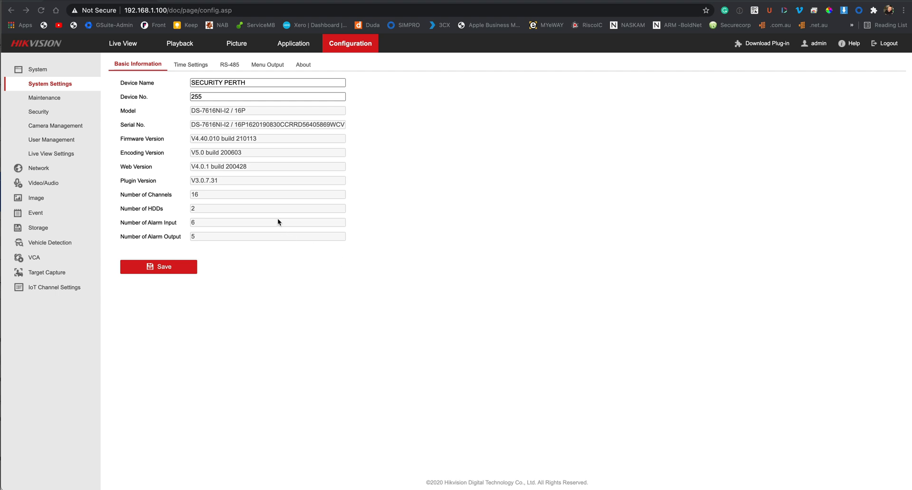
pyautogui.moveTo(133, 179)
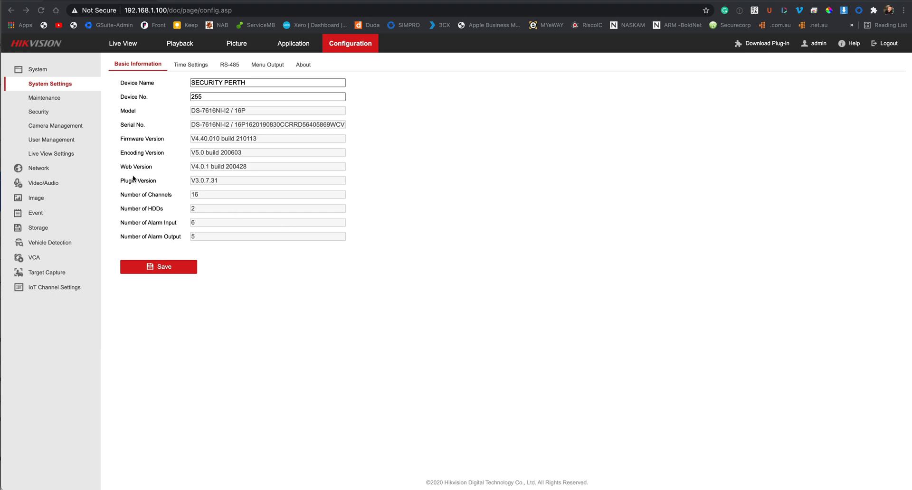
# Step: Open Camera Management under System to show the sixteen PoE channel settings
pyautogui.click(55, 126)
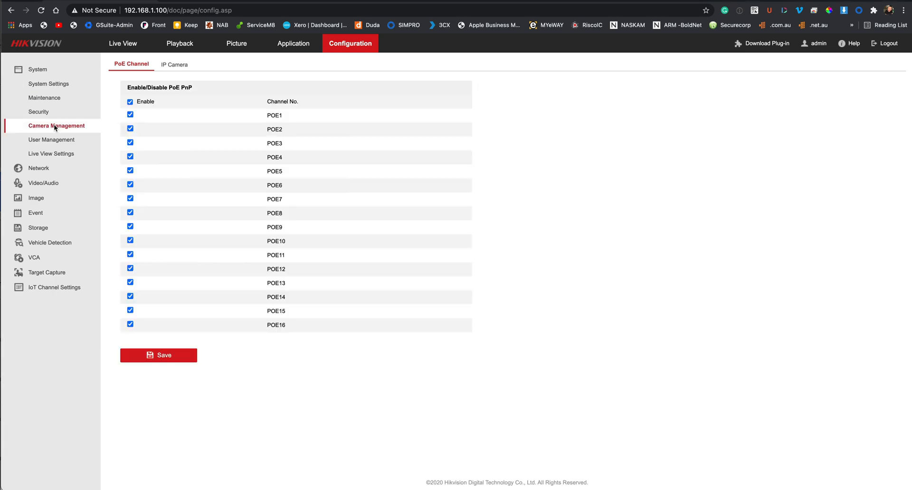
# Step: Show the sixteen-camera IP Camera list and open camera D1's login page via its Connect link
pyautogui.click(174, 65)
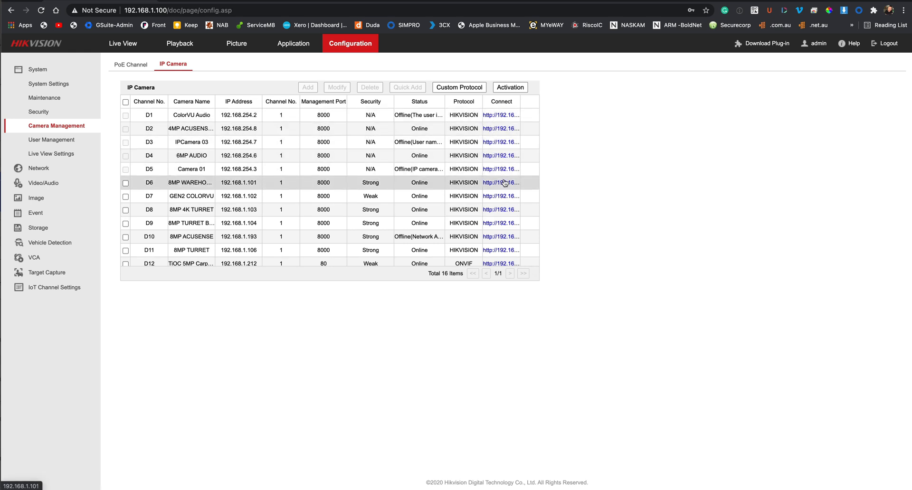
pyautogui.moveTo(506, 210)
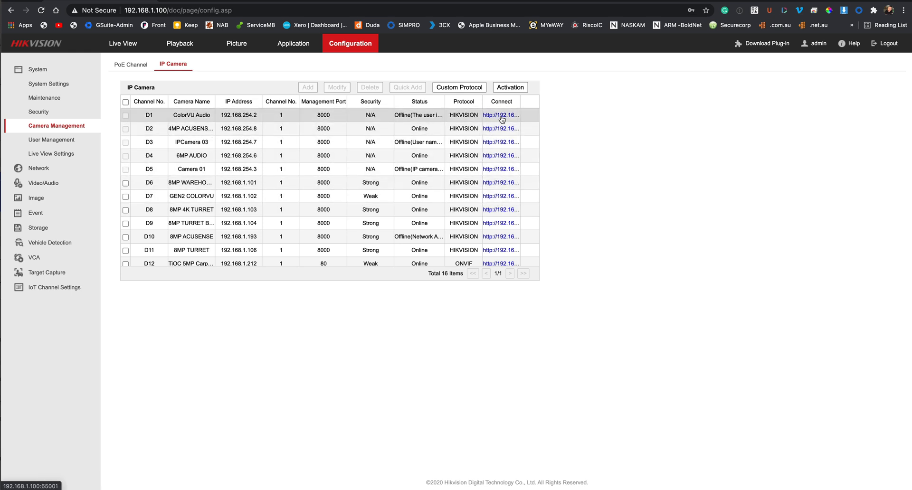
pyautogui.click(500, 115)
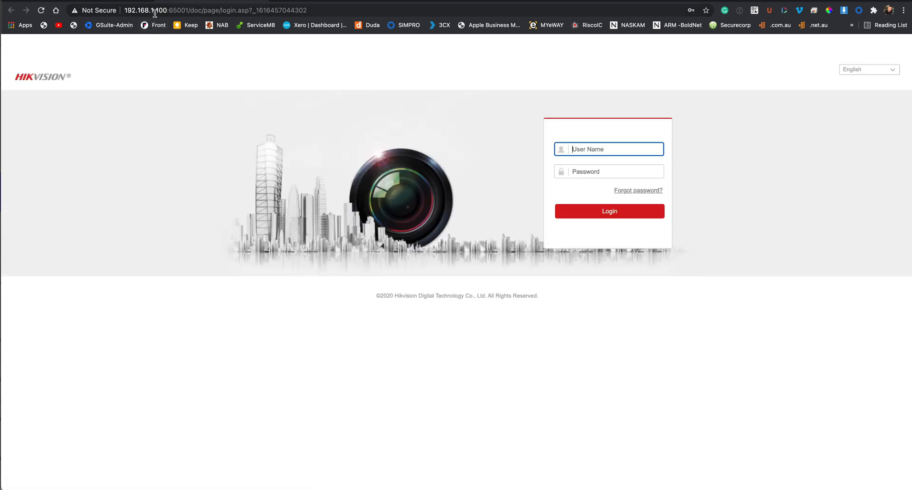
pyautogui.moveTo(355, 153)
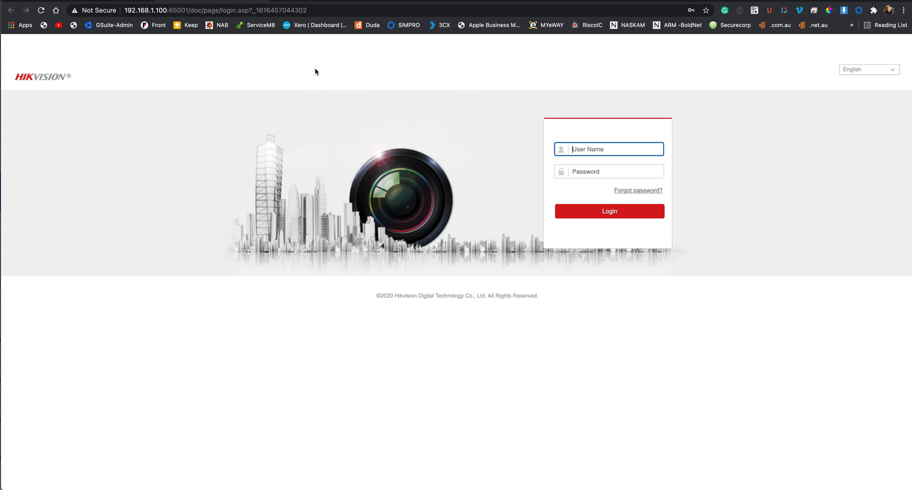
pyautogui.click(610, 211)
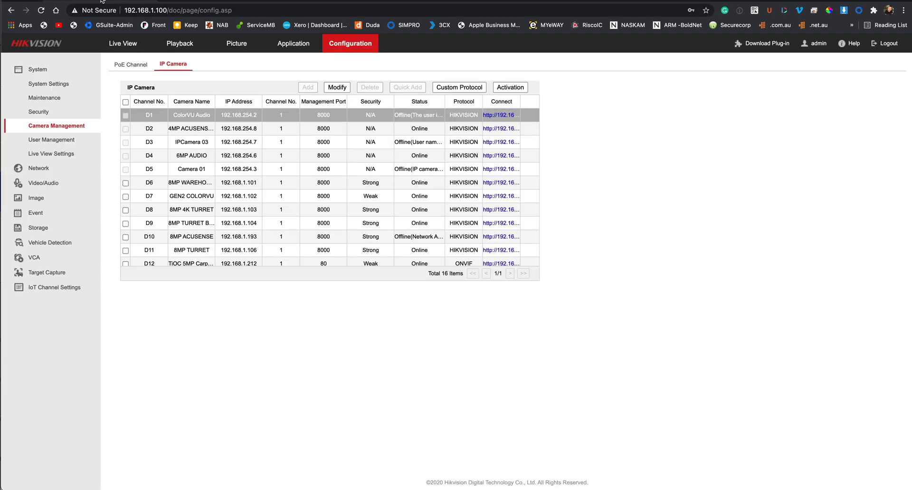
pyautogui.moveTo(31, 209)
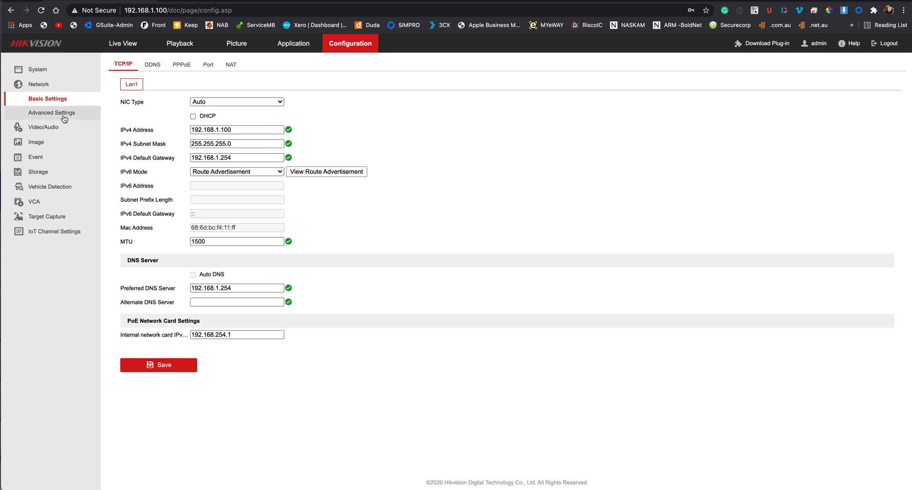
# Step: Uncheck Enable Virtual Host under Network > Advanced Settings > Other and save
pyautogui.click(51, 113)
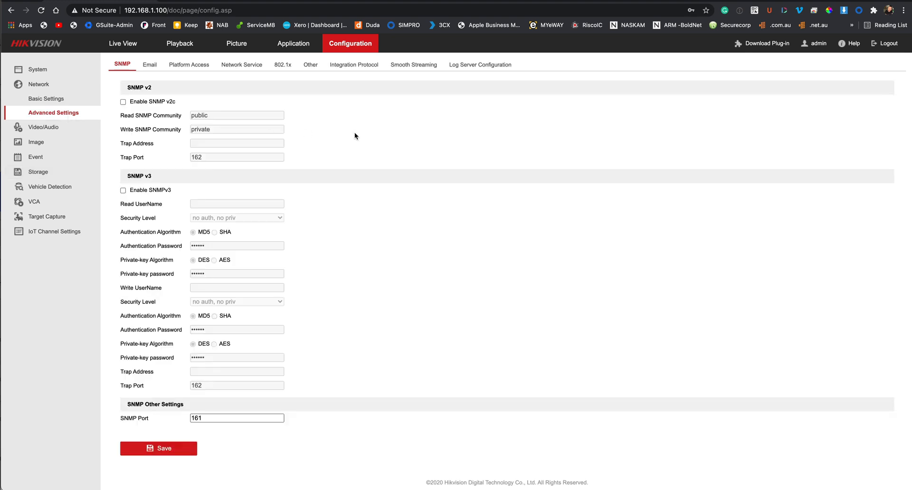
pyautogui.moveTo(311, 68)
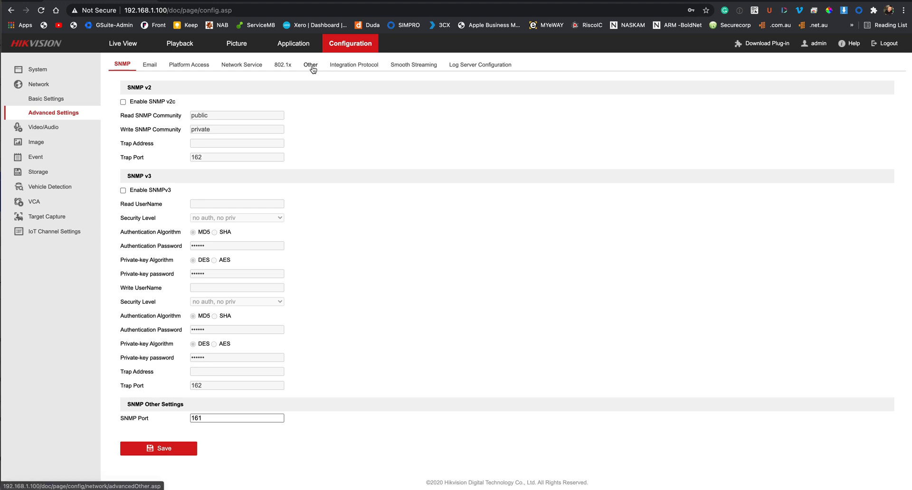
pyautogui.click(310, 64)
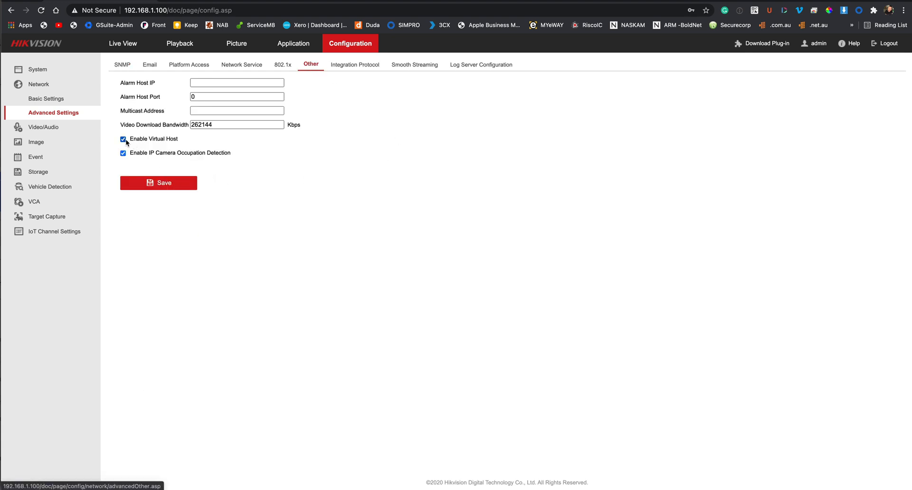
pyautogui.moveTo(144, 144)
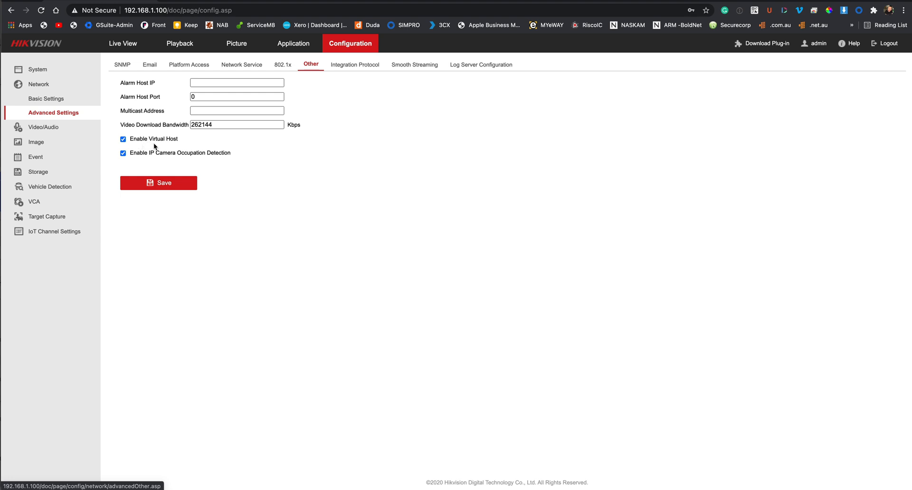
pyautogui.click(123, 139)
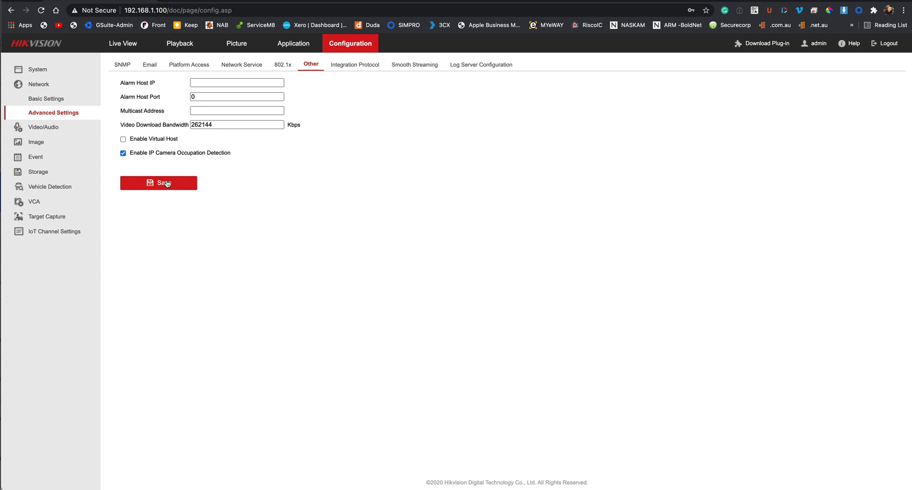
pyautogui.click(37, 70)
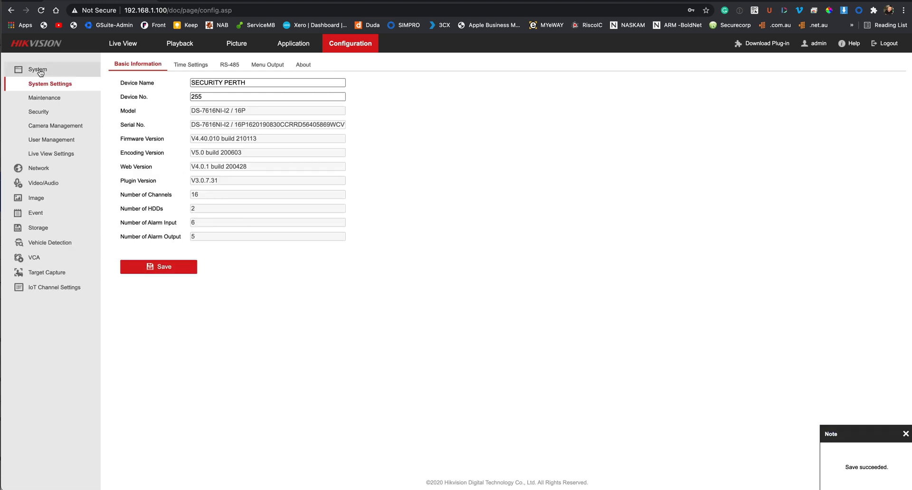
# Step: Check the IP camera list, where the Connect column is empty for all sixteen cameras
pyautogui.click(55, 126)
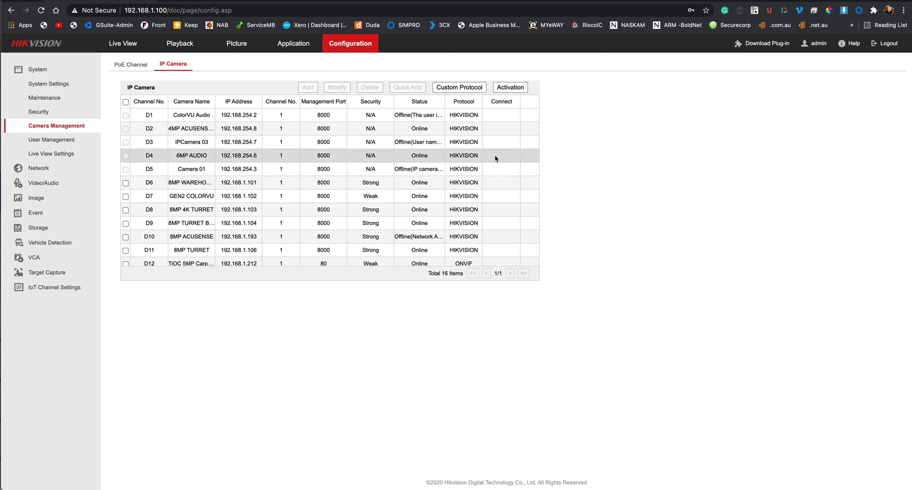
pyautogui.moveTo(64, 175)
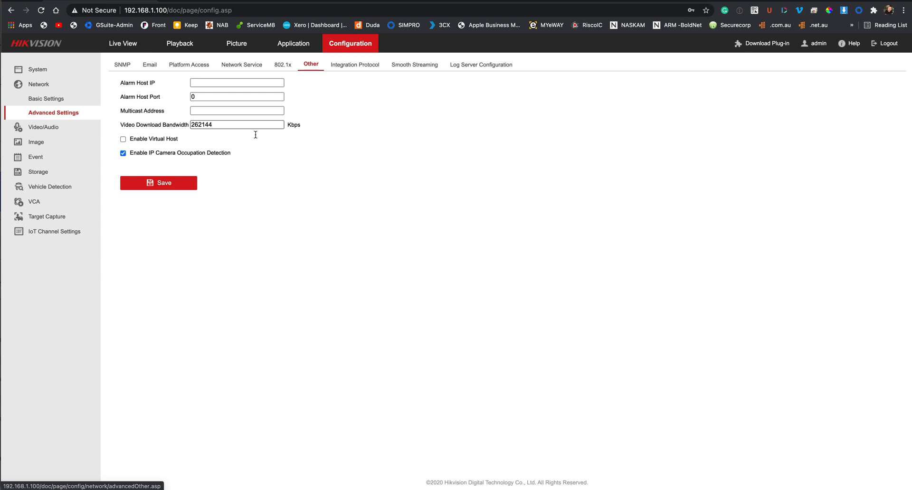
# Step: Re-enable Virtual Host, save, and view the IP camera list with Connect addresses restored
pyautogui.click(123, 139)
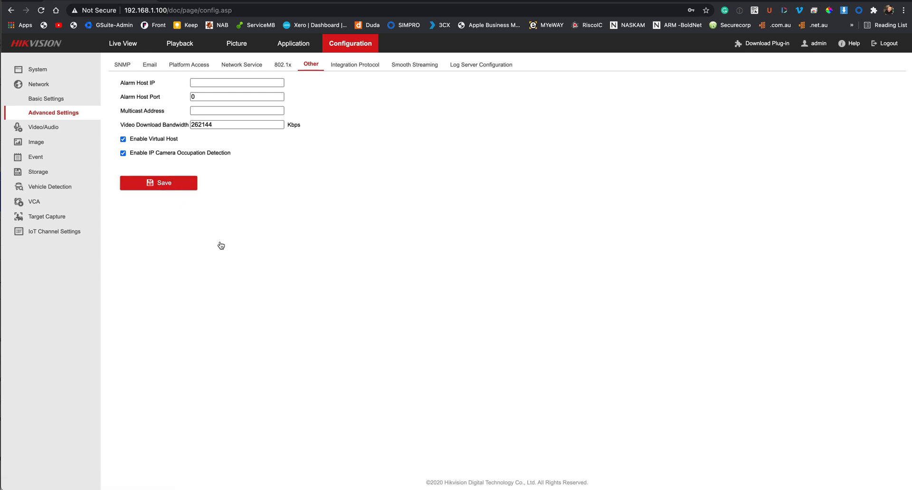
pyautogui.click(158, 183)
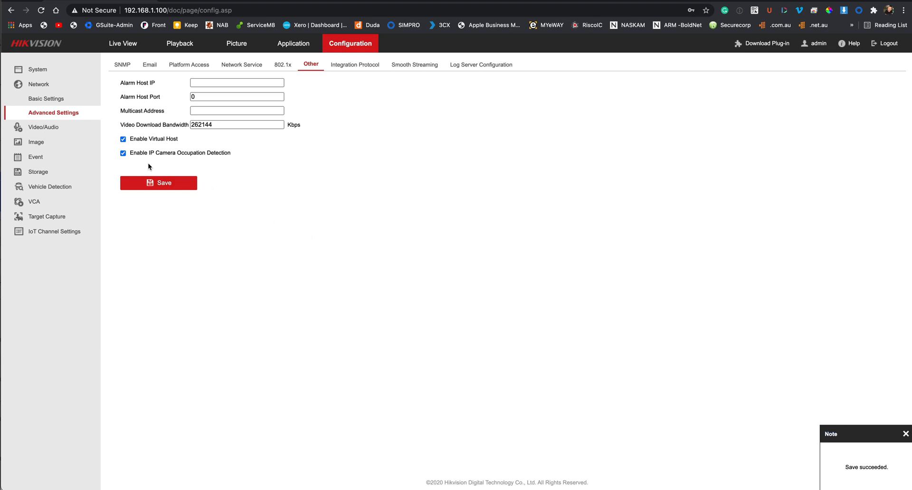
pyautogui.click(37, 69)
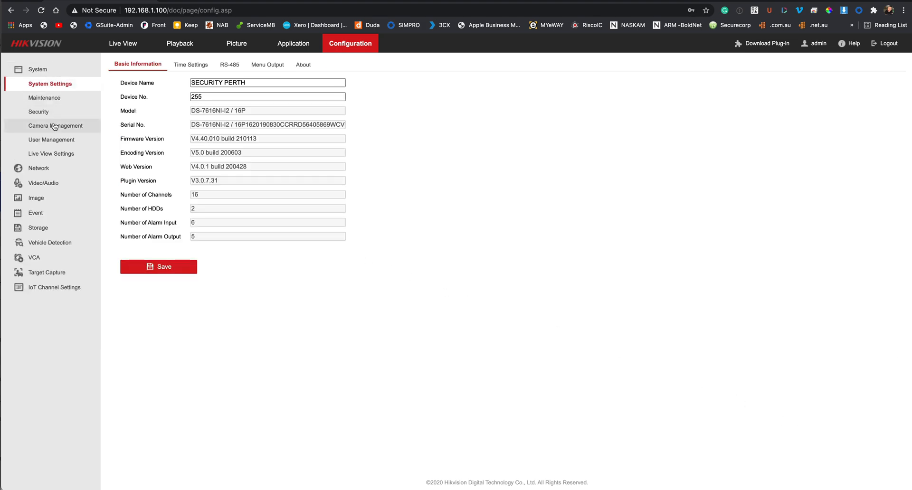
pyautogui.click(58, 125)
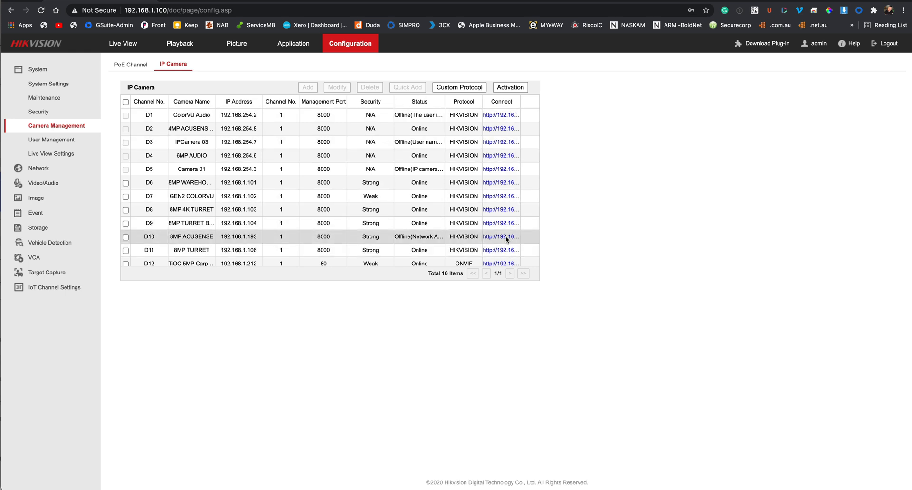